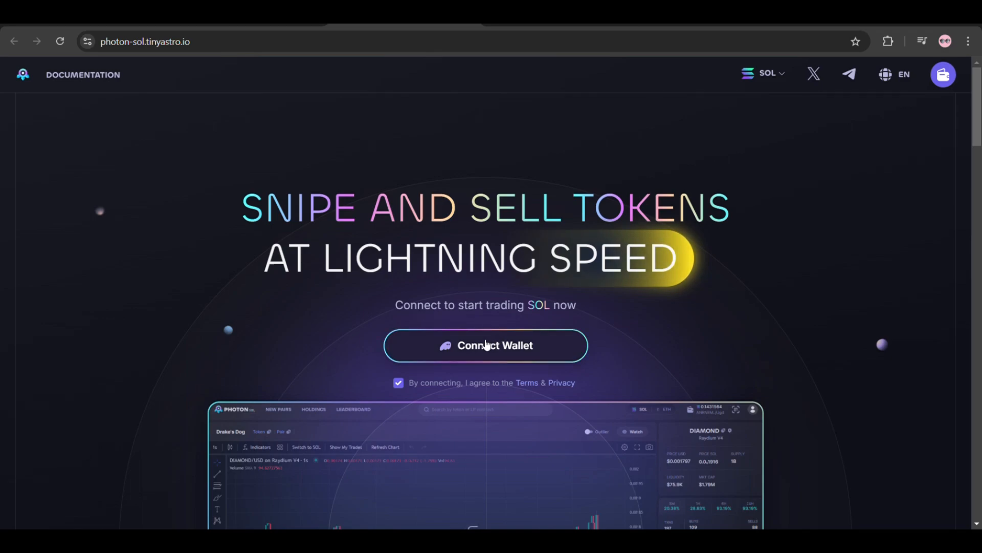
pyautogui.moveTo(482, 357)
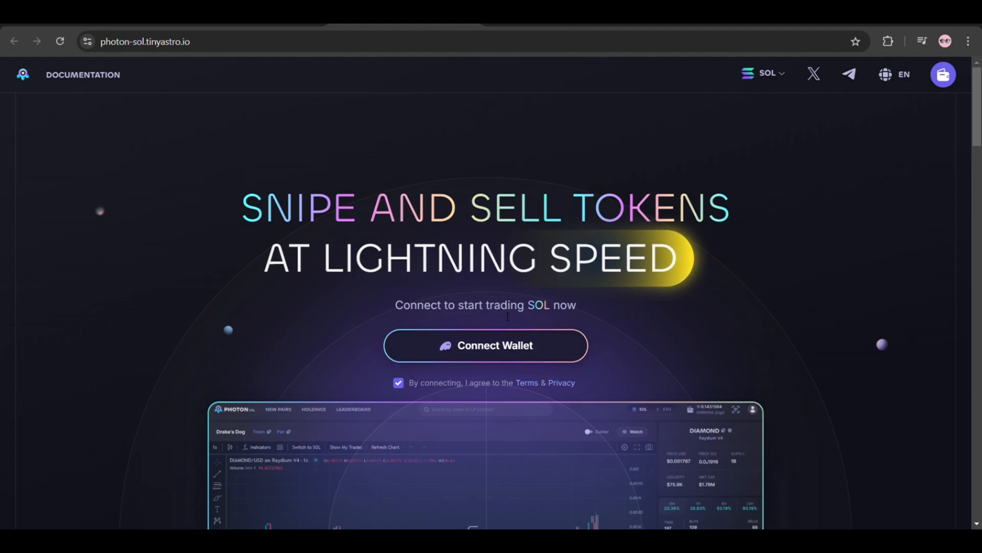
pyautogui.moveTo(495, 344)
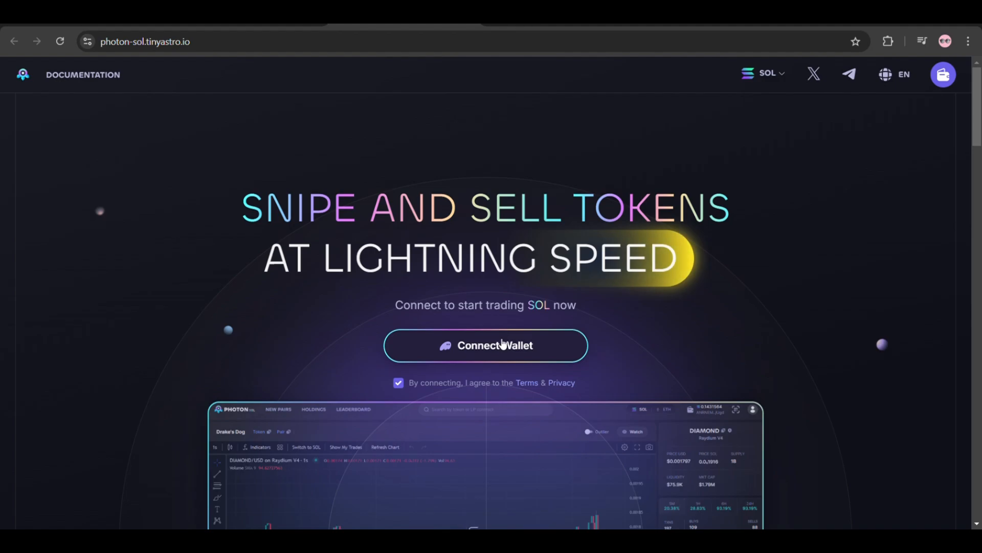
pyautogui.moveTo(916, 63)
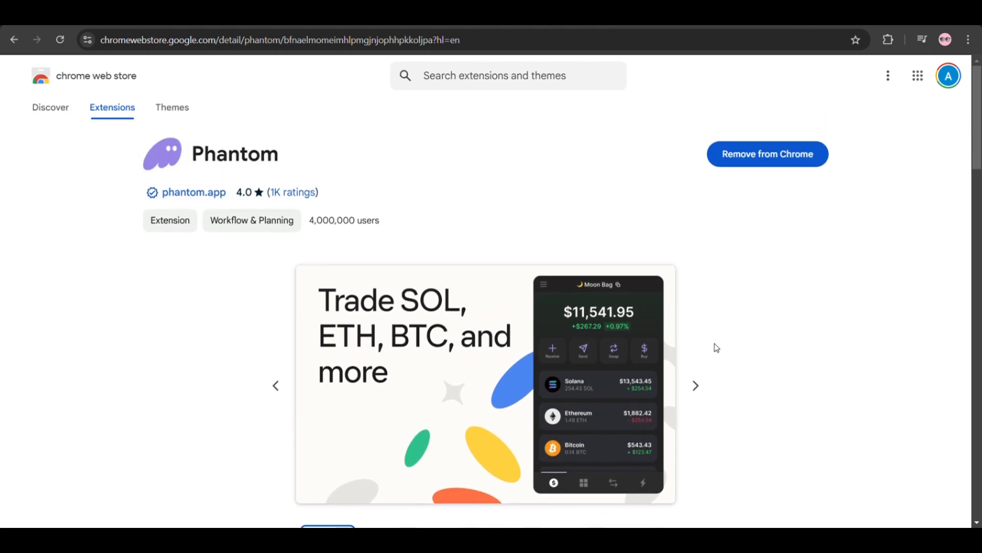
pyautogui.moveTo(602, 195)
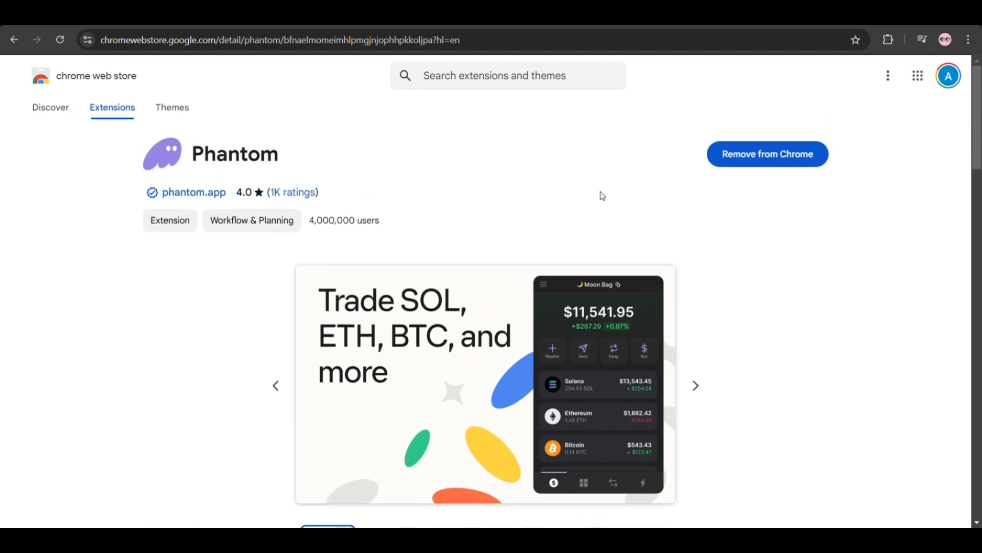
pyautogui.moveTo(941, 214)
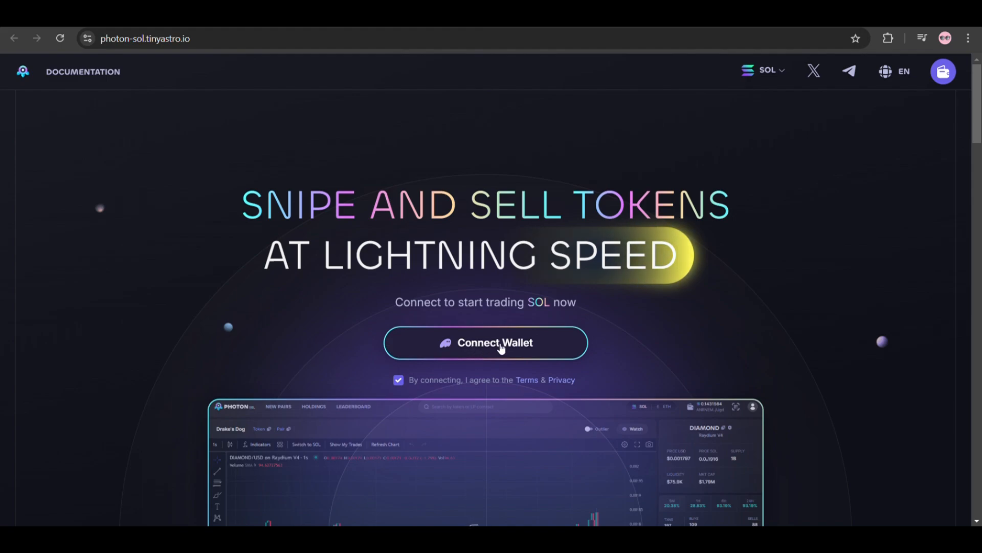
pyautogui.moveTo(557, 432)
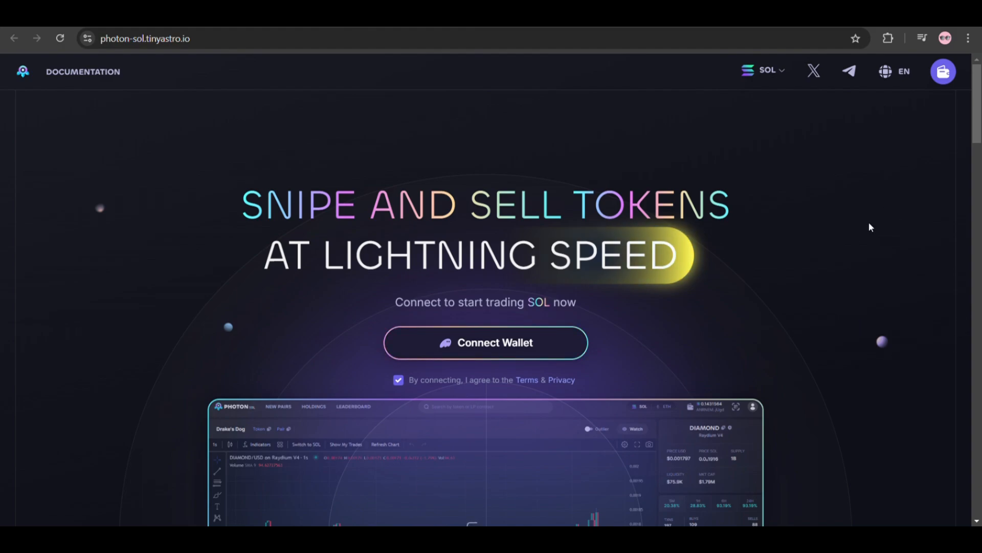
pyautogui.moveTo(948, 215)
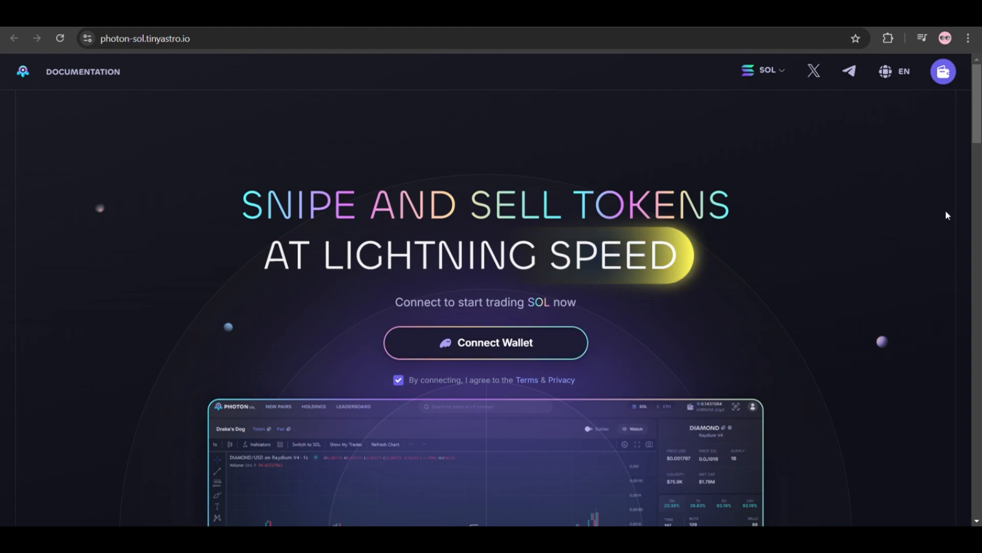
pyautogui.moveTo(929, 385)
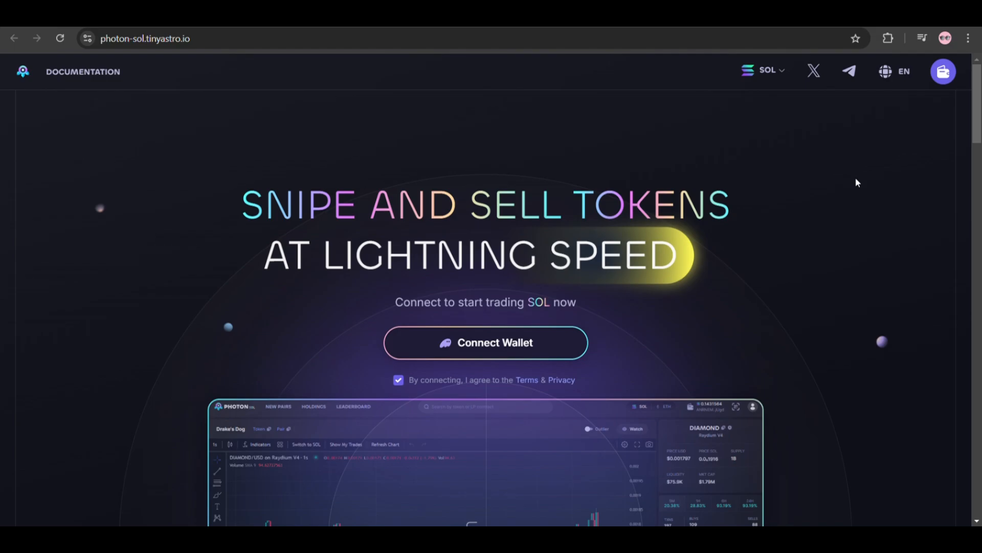
# - Connect the Phantom wallet to Photon from the landing page
pyautogui.click(485, 342)
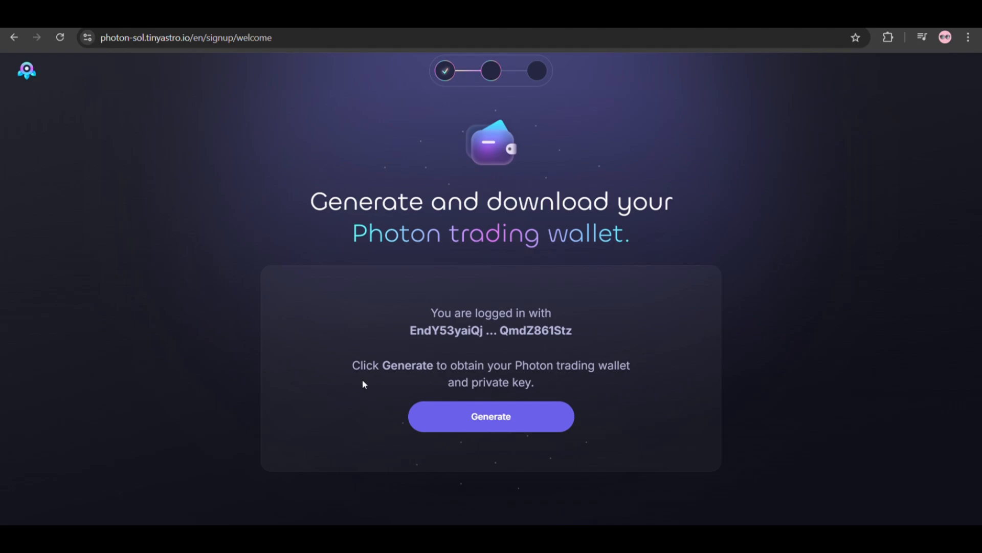
pyautogui.moveTo(629, 383)
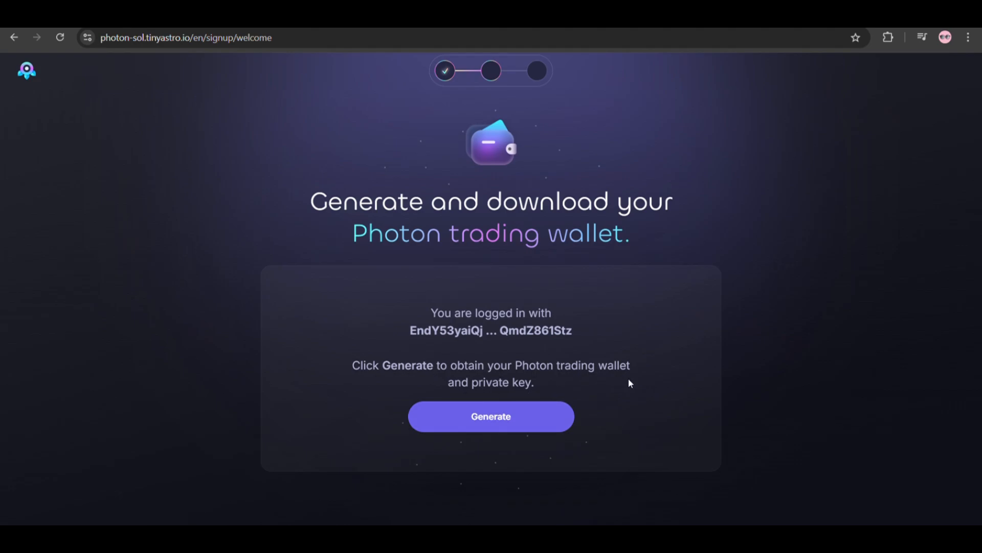
pyautogui.moveTo(596, 378)
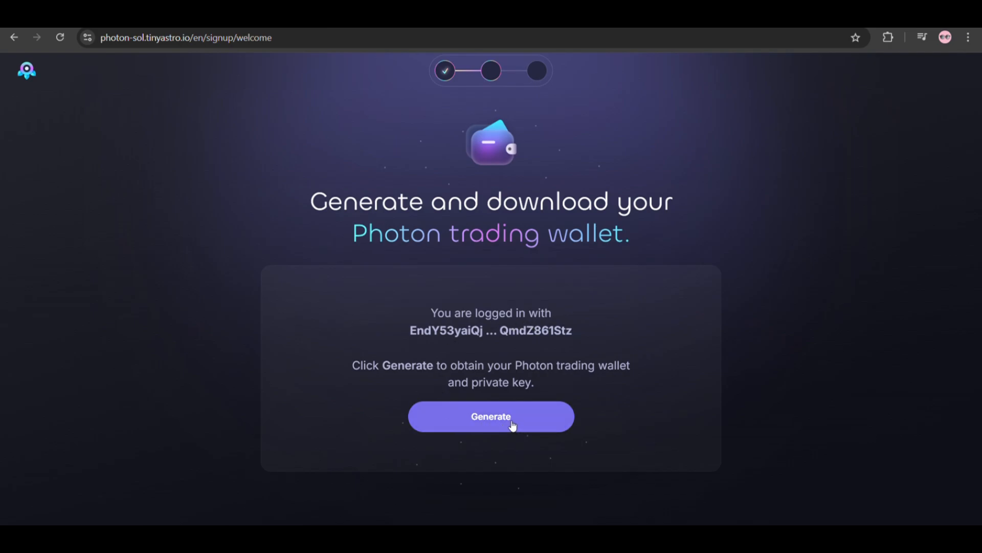
# - Generate the Photon trading wallet so its address is shown
pyautogui.click(490, 416)
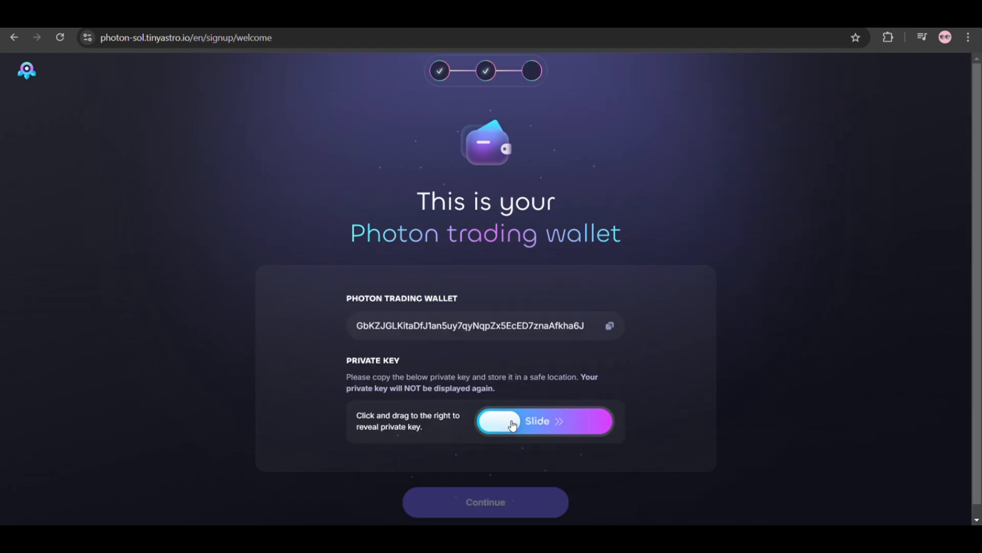
# - Move down the generated-wallet page toward the Continue button for the balance step
pyautogui.scroll(-3)
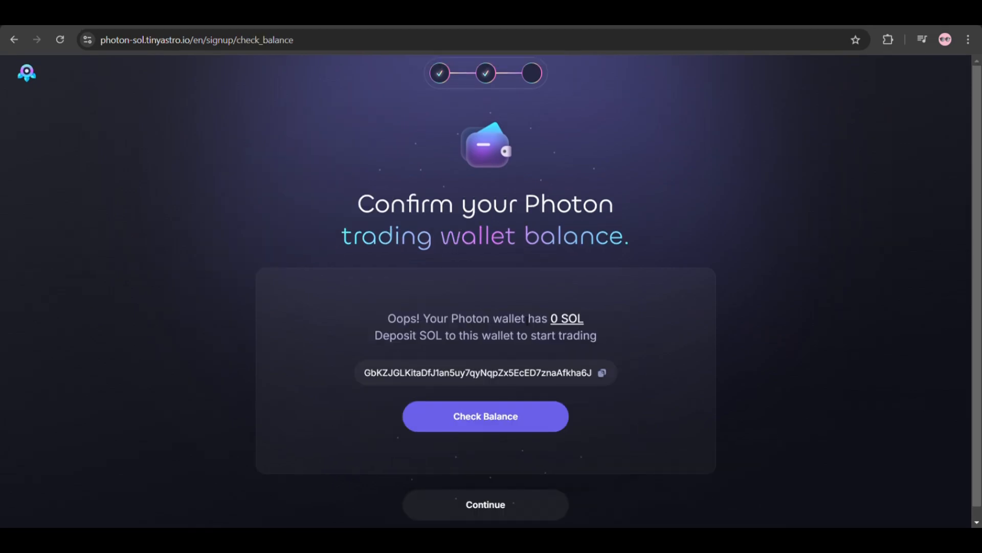
# - Continue past the Confirm balance step without depositing, leaving the wallet at 0 SOL
pyautogui.scroll(-3)
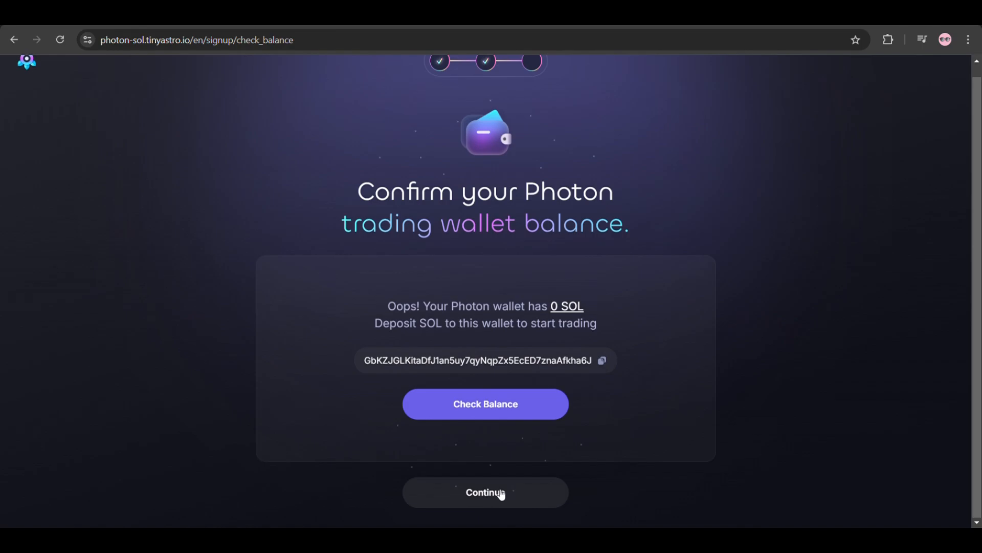
pyautogui.click(485, 492)
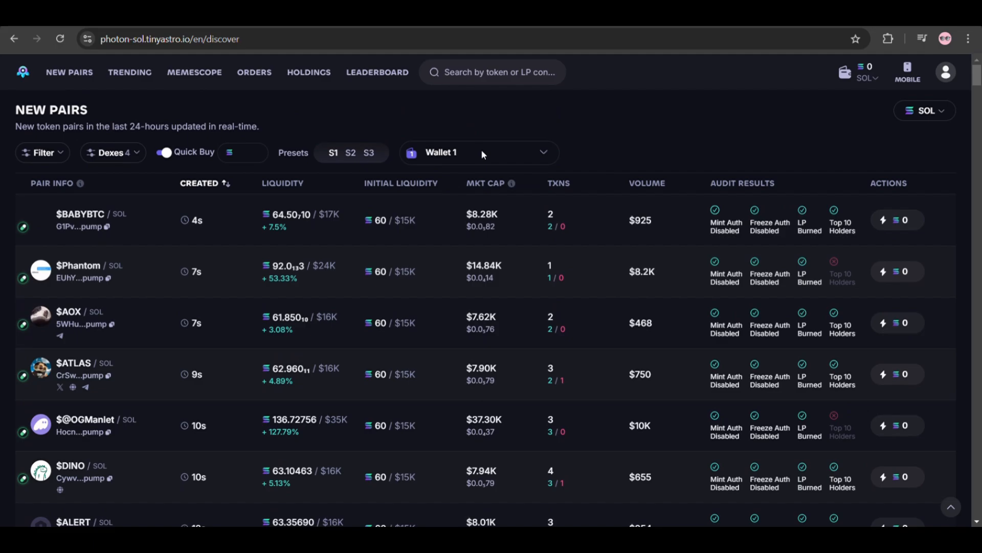
# - Check the wallet list keeping Wallet 1, then review the Dexes filter (Raydium, Pump.fun, Orca, Meteora)
pyautogui.click(478, 152)
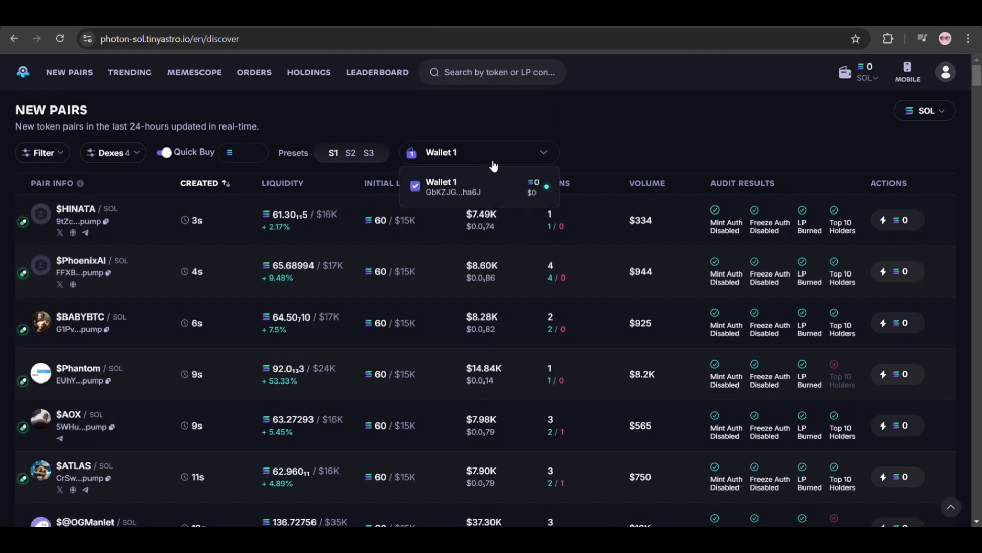
pyautogui.click(479, 152)
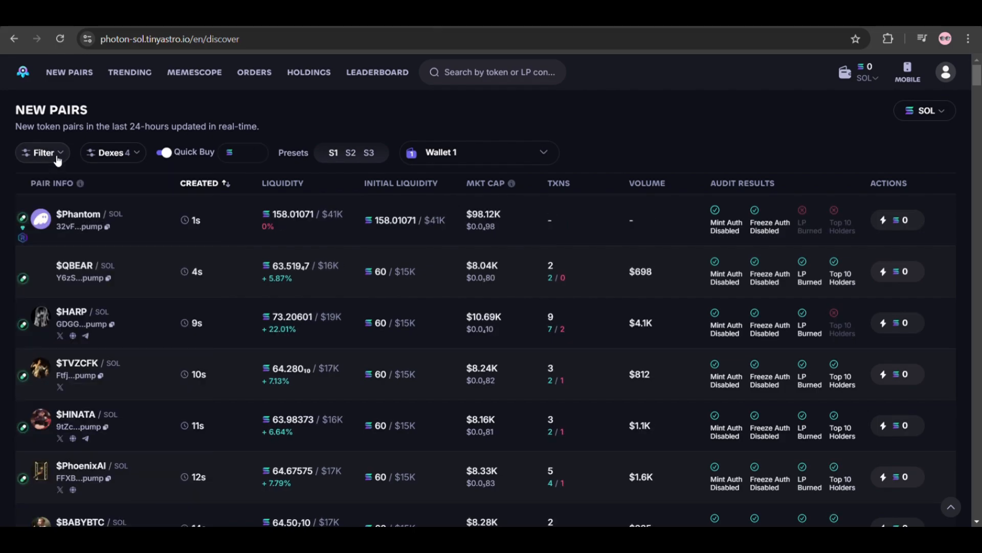
pyautogui.click(112, 153)
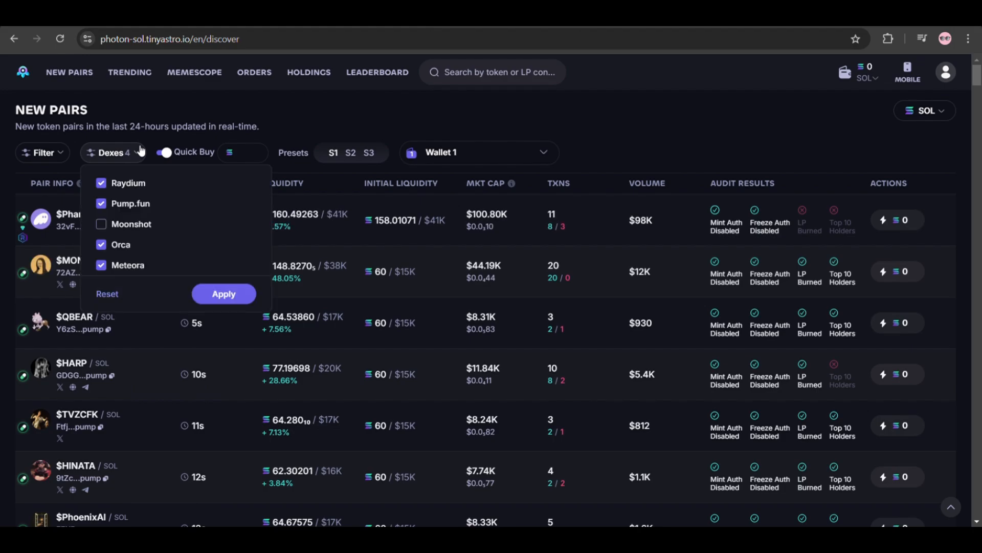